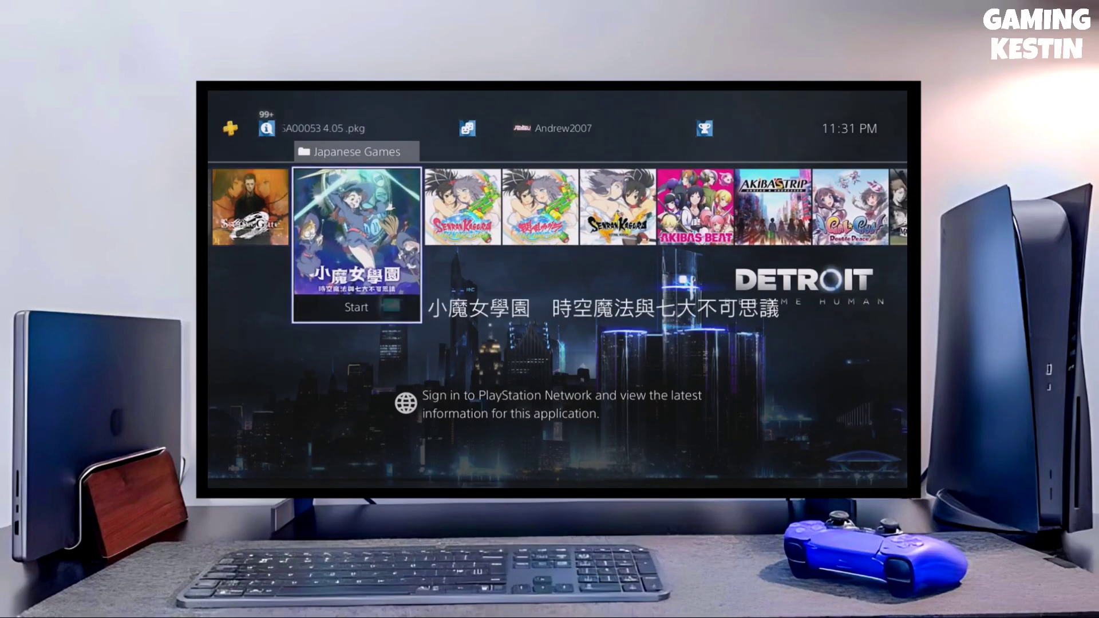
Step: Move through the Japanese Games and Arcade Games folders to reach Online Only Games
{"action": "scroll", "scroll_direction": "right", "scroll_amount": 3}
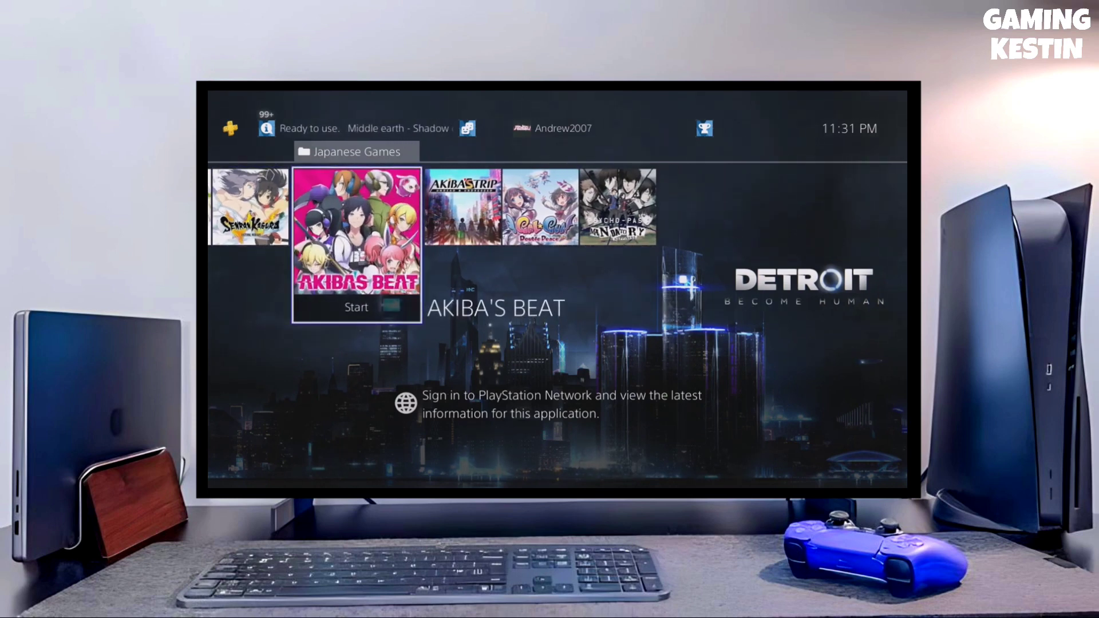
{"action": "key", "text": "right"}
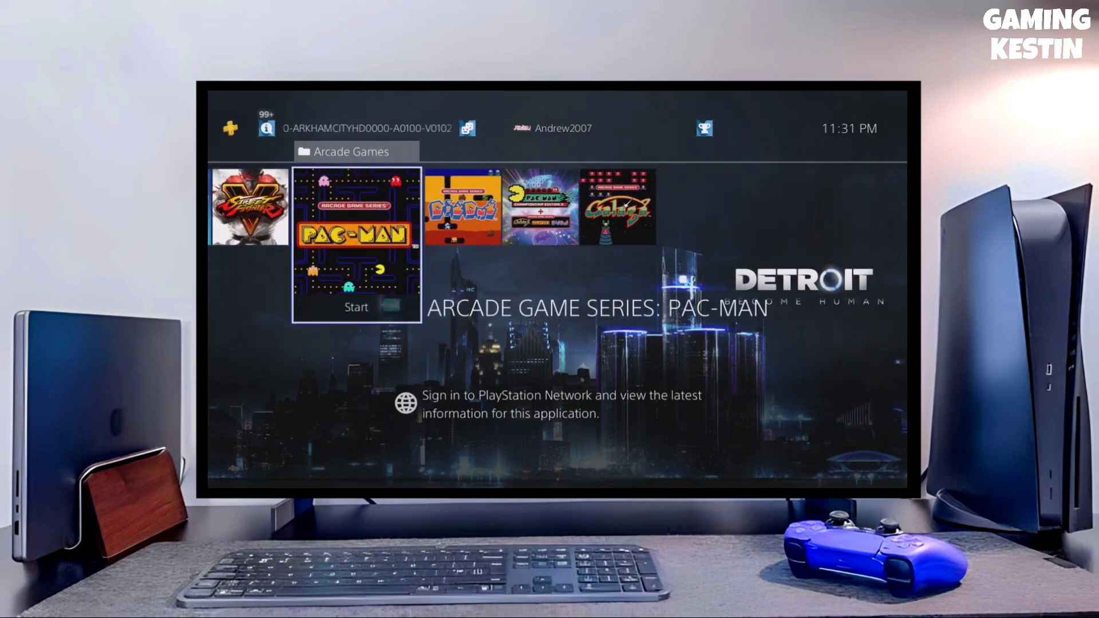
{"action": "scroll", "scroll_direction": "right", "scroll_amount": 3}
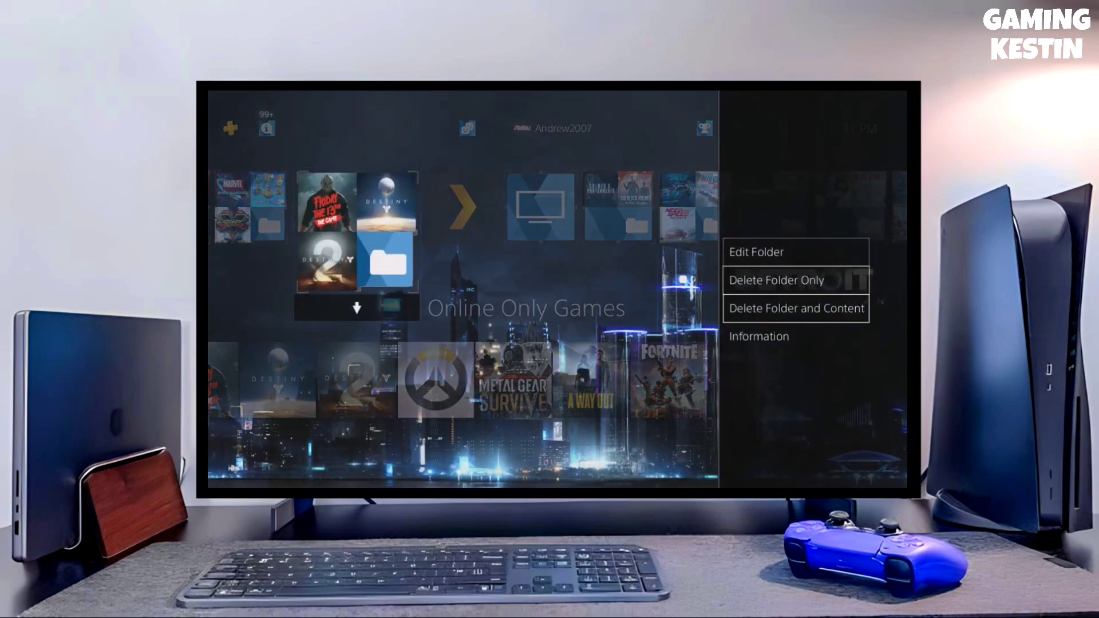
Step: View the Online Only Games folder's Information (8 items, 130.3 GB) and return to the folders
{"action": "left_click", "coordinate": [758, 336]}
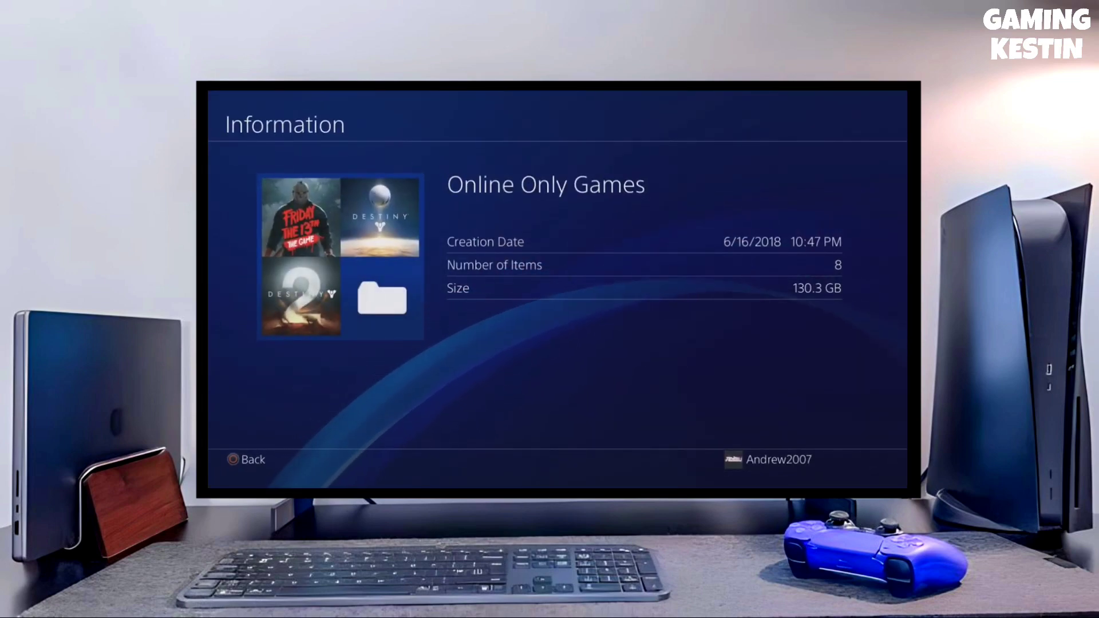
{"action": "left_click", "coordinate": [245, 459]}
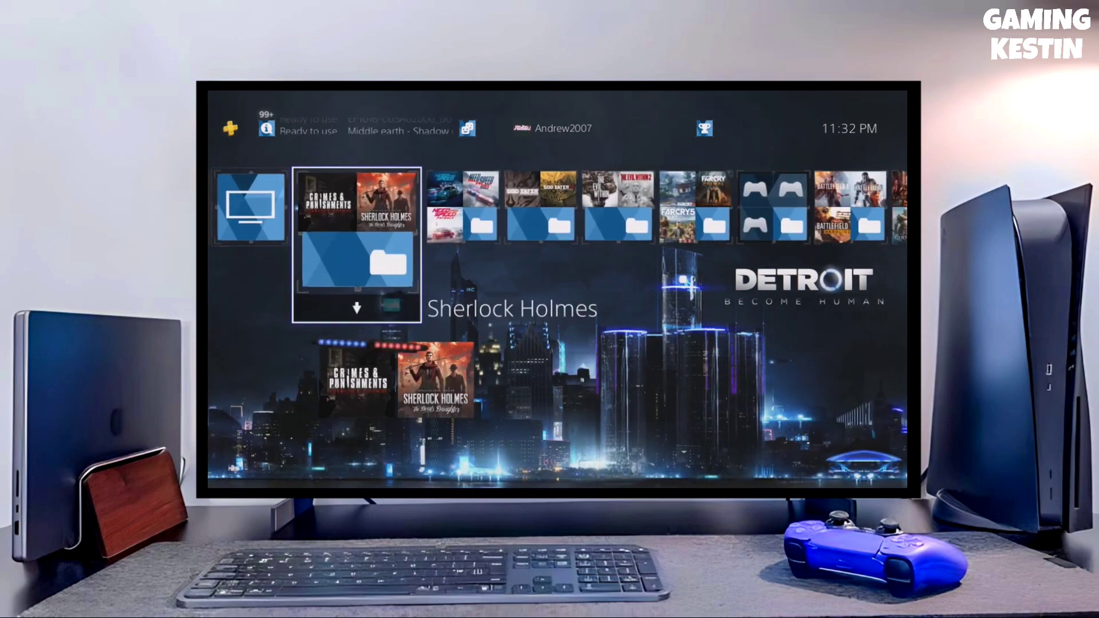
Step: Enter the Sherlock Holmes folder and move across its two games
{"action": "left_click", "coordinate": [356, 243]}
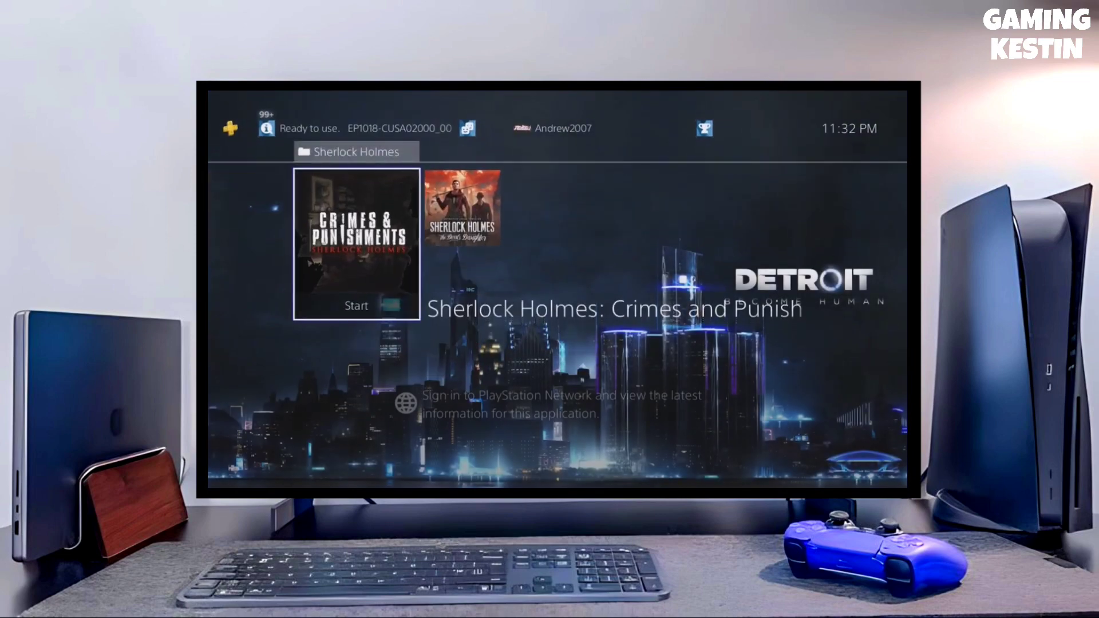
{"action": "key", "text": "right"}
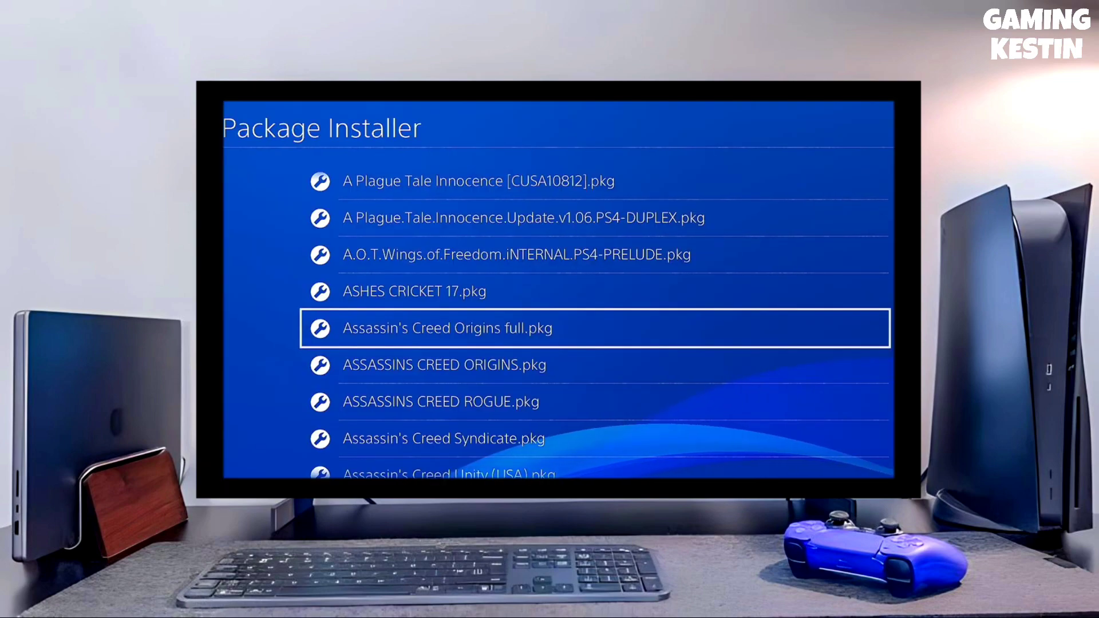
Step: Scroll the .pkg list past ASSASSINS CREED ORIGINS and ROGUE toward the BATMAN ARKHAM packages
{"action": "key", "text": "down"}
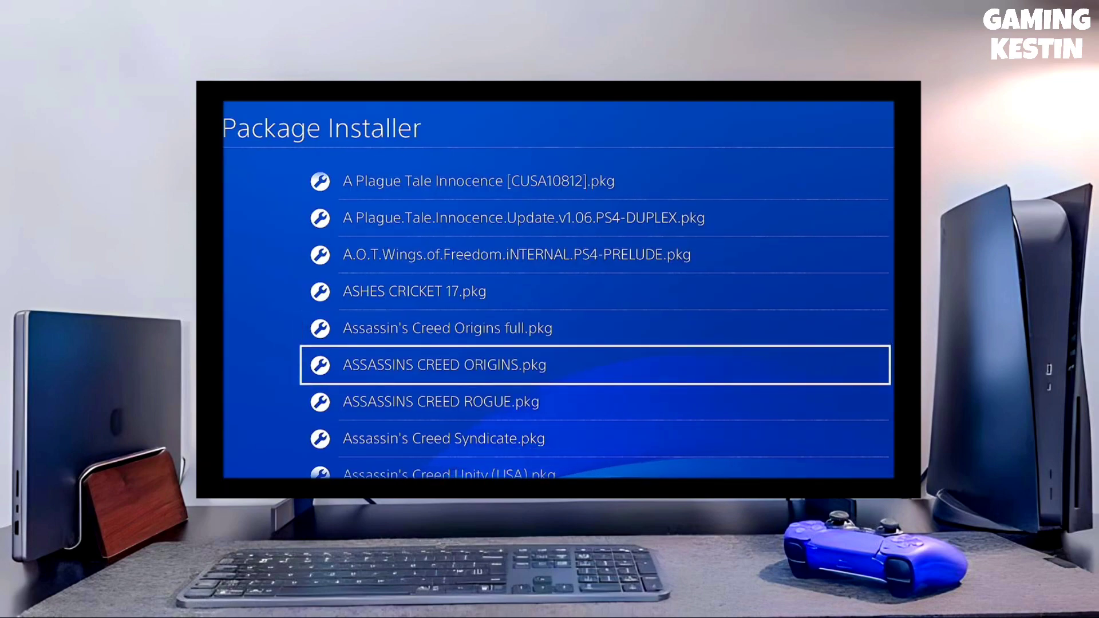
{"action": "key", "text": "Down"}
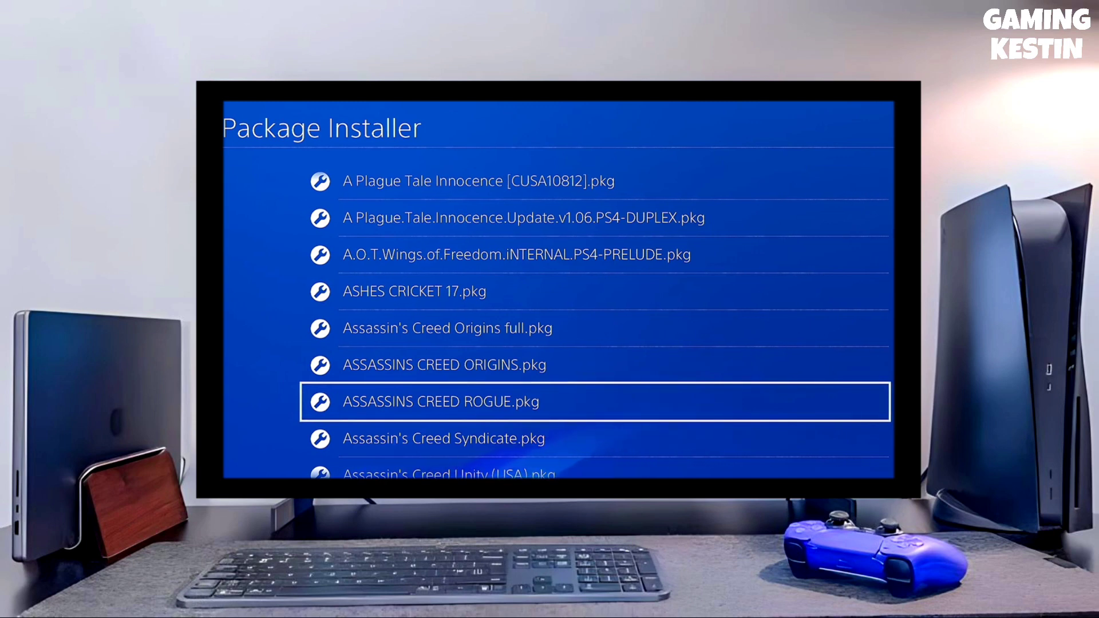
{"action": "scroll", "scroll_direction": "down", "scroll_amount": 3}
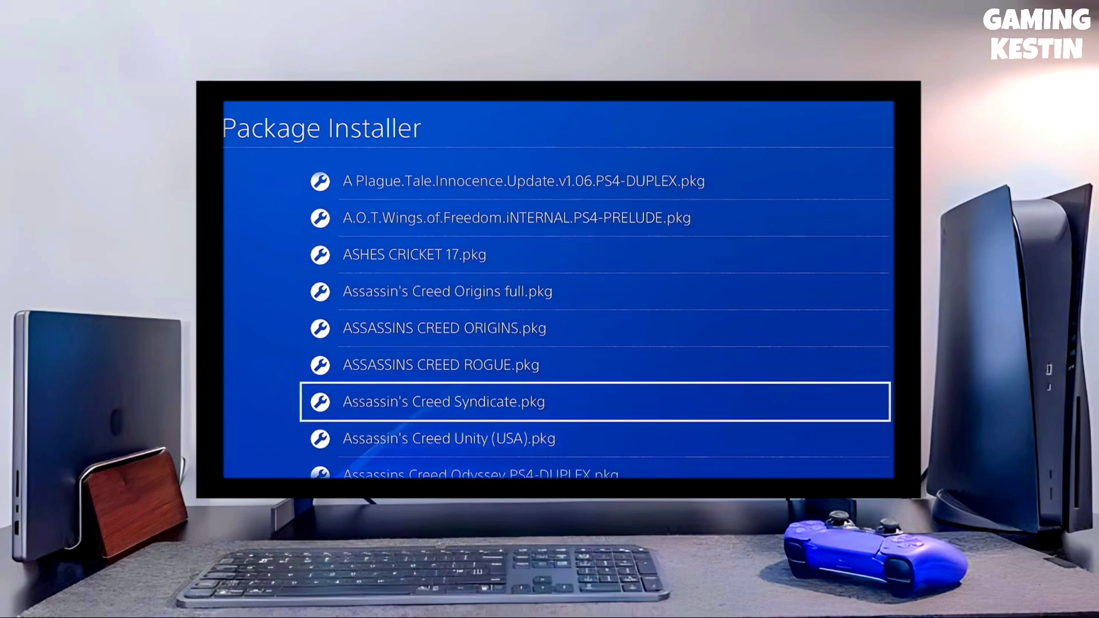
{"action": "scroll", "scroll_direction": "down", "scroll_amount": 3}
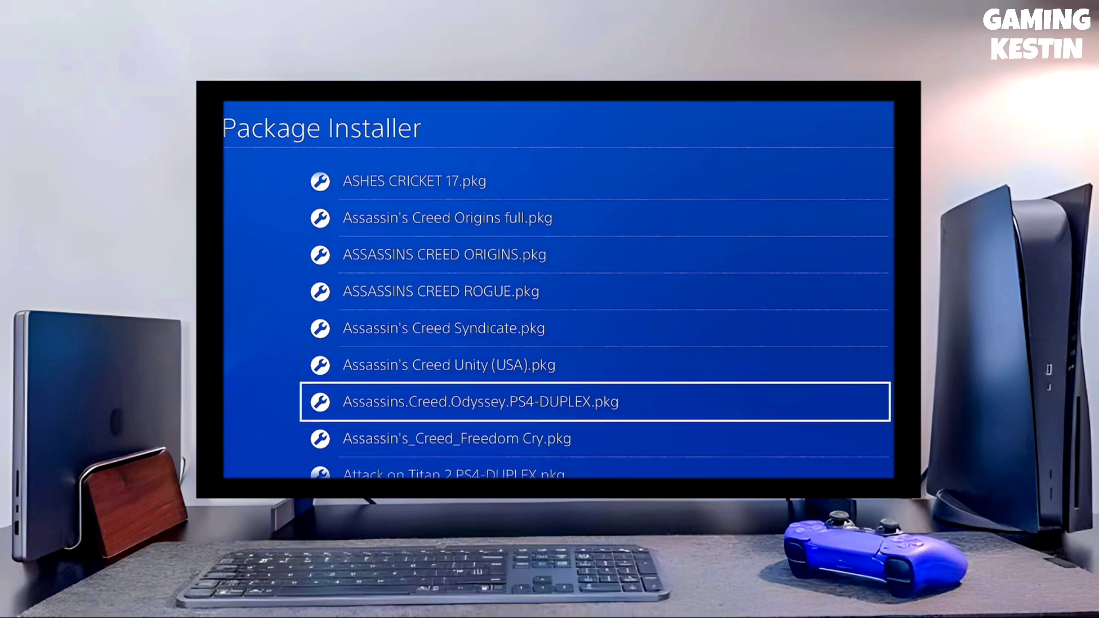
{"action": "scroll", "scroll_direction": "down", "scroll_amount": 3}
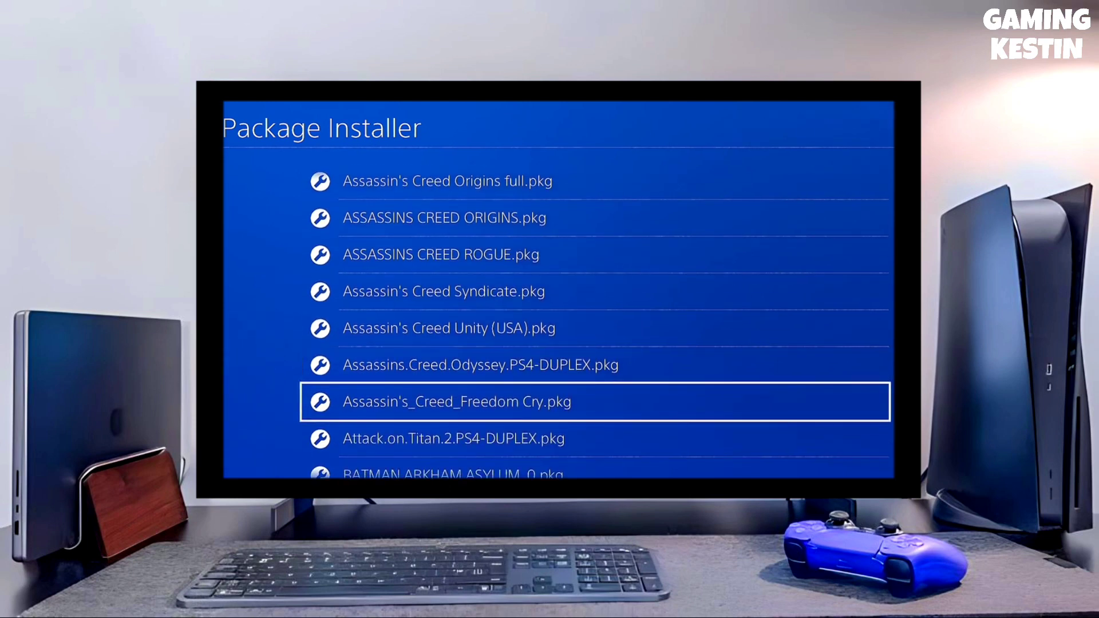
{"action": "scroll", "scroll_direction": "down", "scroll_amount": 3}
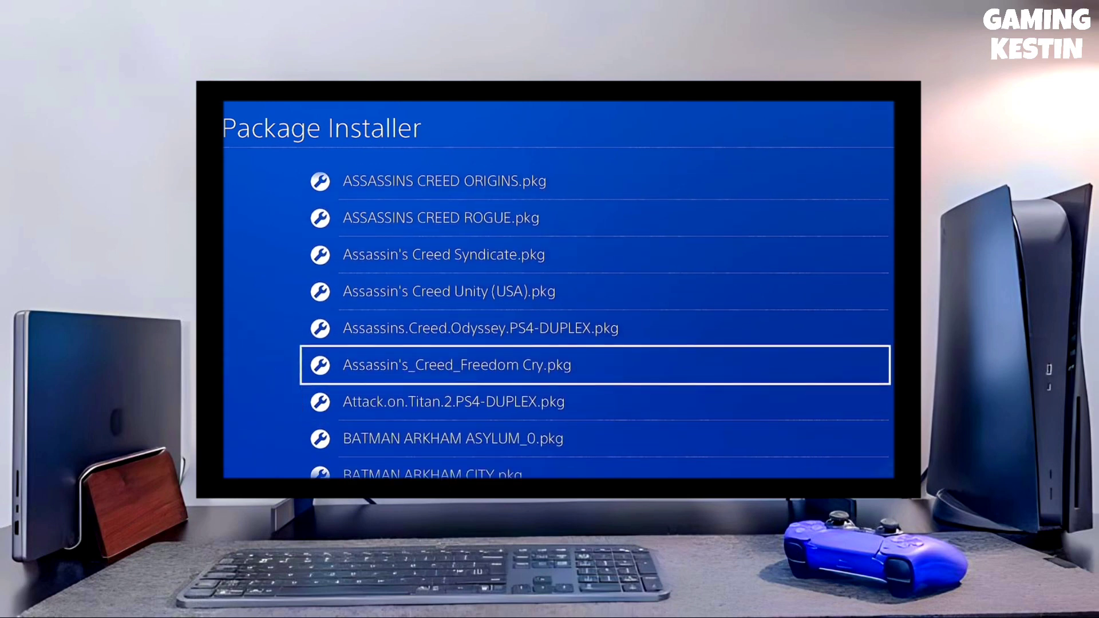